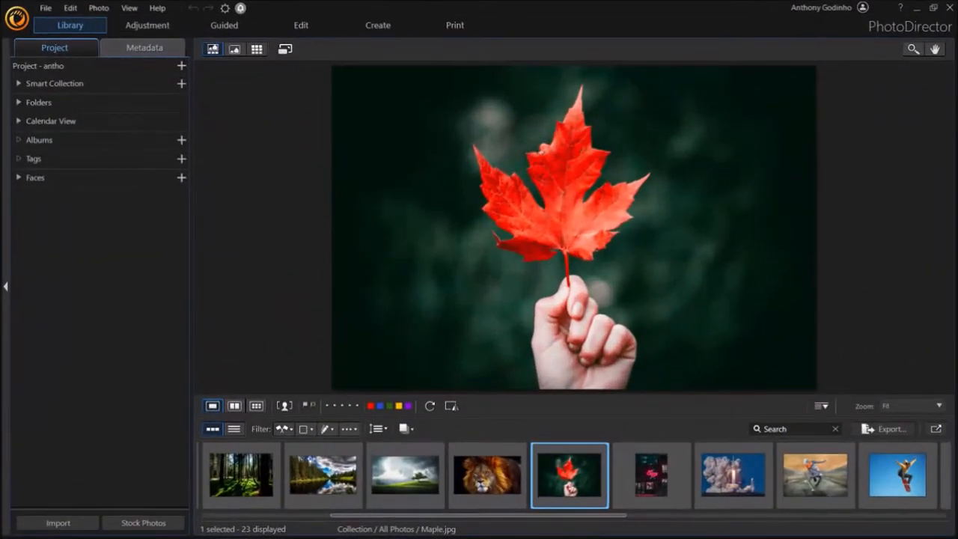
Step: Bring up the Library's import menu with photo, folder, stock and cloud sources
{"action": "left_click", "coordinate": [70, 25]}
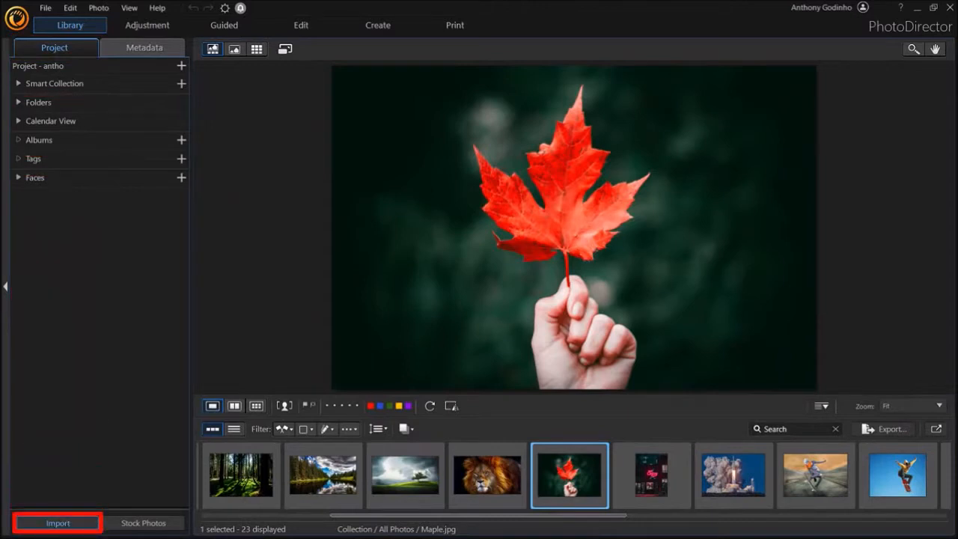
{"action": "left_click", "coordinate": [59, 521]}
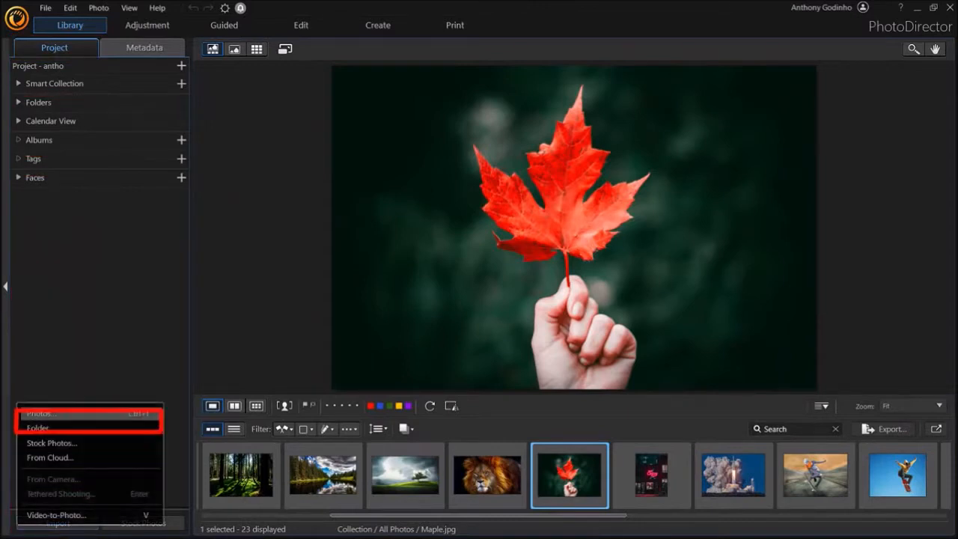
Step: Import the Fashion4 portrait photo through Import > Photos
{"action": "left_click", "coordinate": [42, 413]}
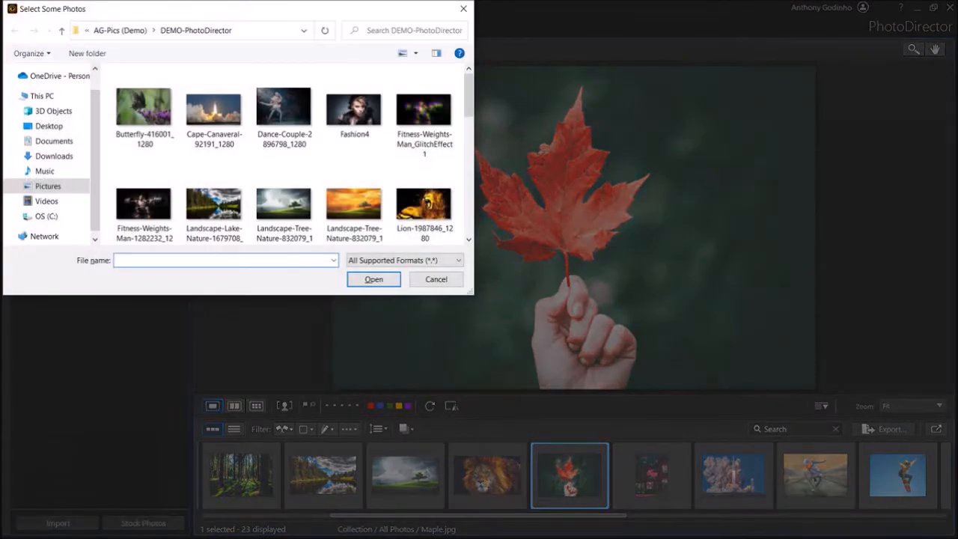
{"action": "left_click", "coordinate": [353, 104]}
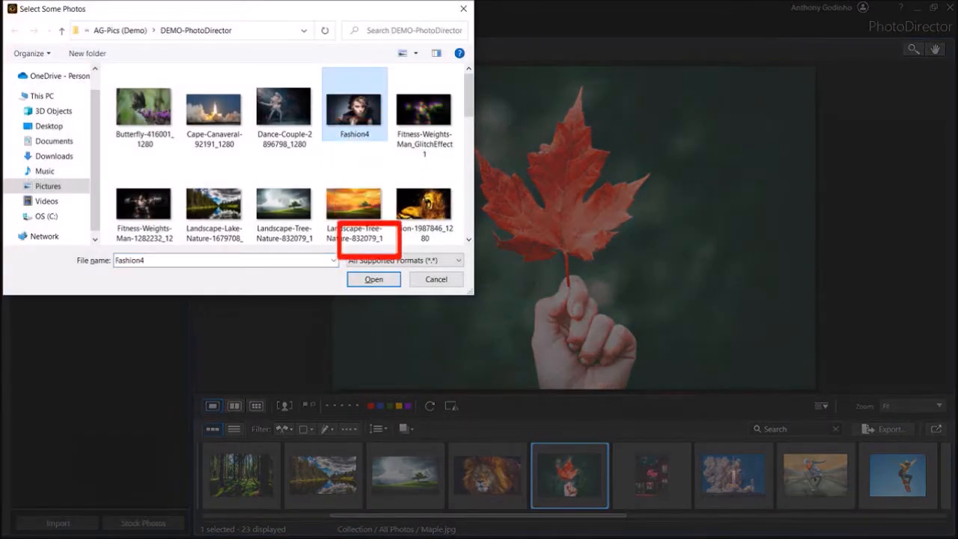
{"action": "left_click", "coordinate": [372, 279]}
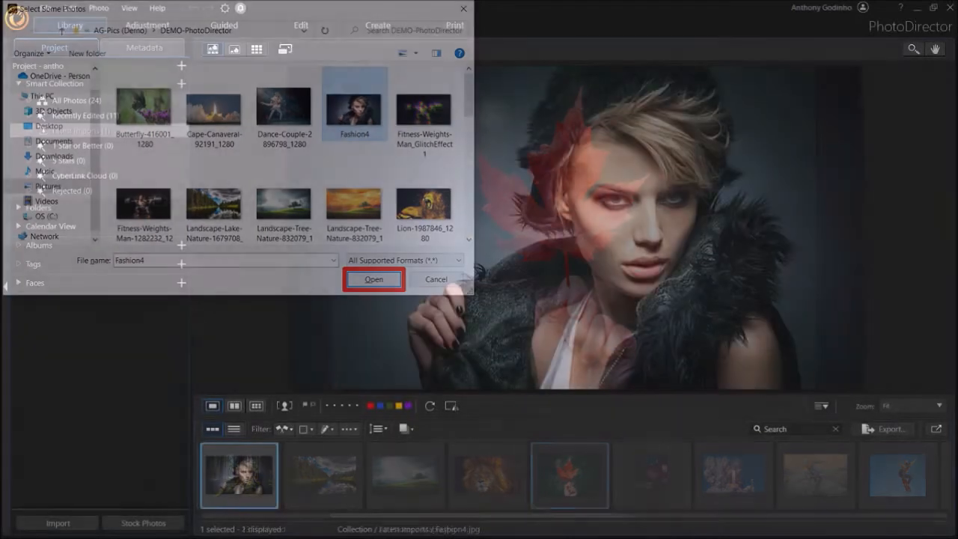
{"action": "left_click", "coordinate": [373, 279]}
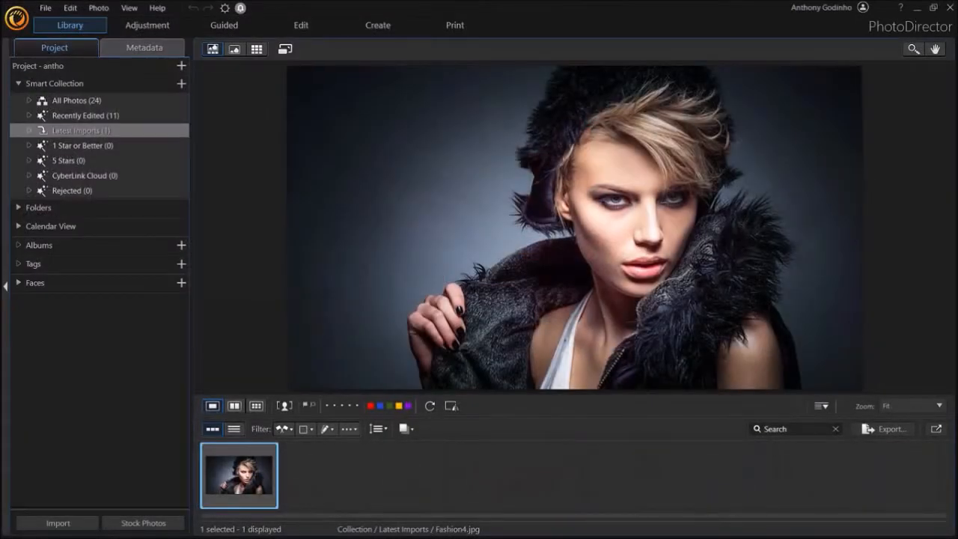
Step: Open Fashion4 in the Guided module, accept the editing-copy notice, and expand Decorations
{"action": "left_click", "coordinate": [224, 24]}
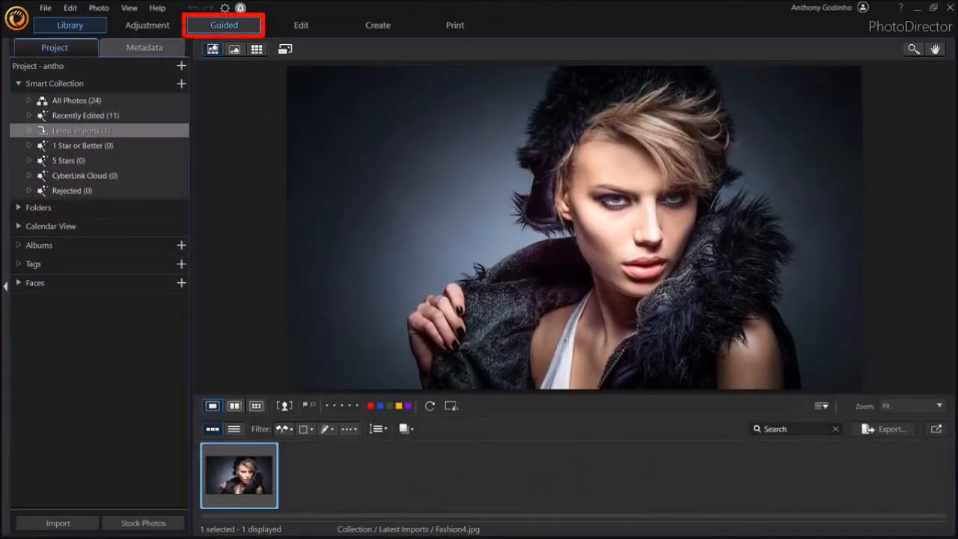
{"action": "left_click", "coordinate": [223, 24]}
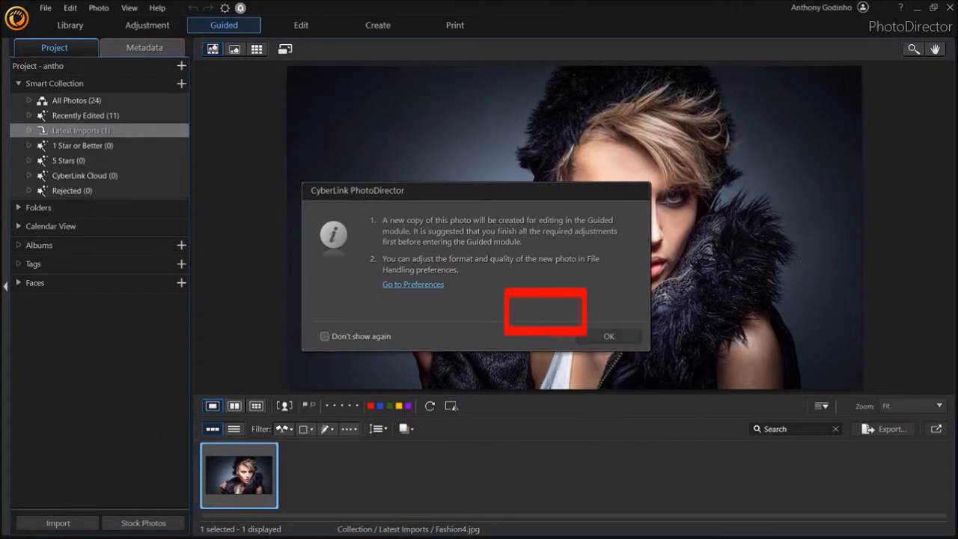
{"action": "left_click", "coordinate": [609, 336]}
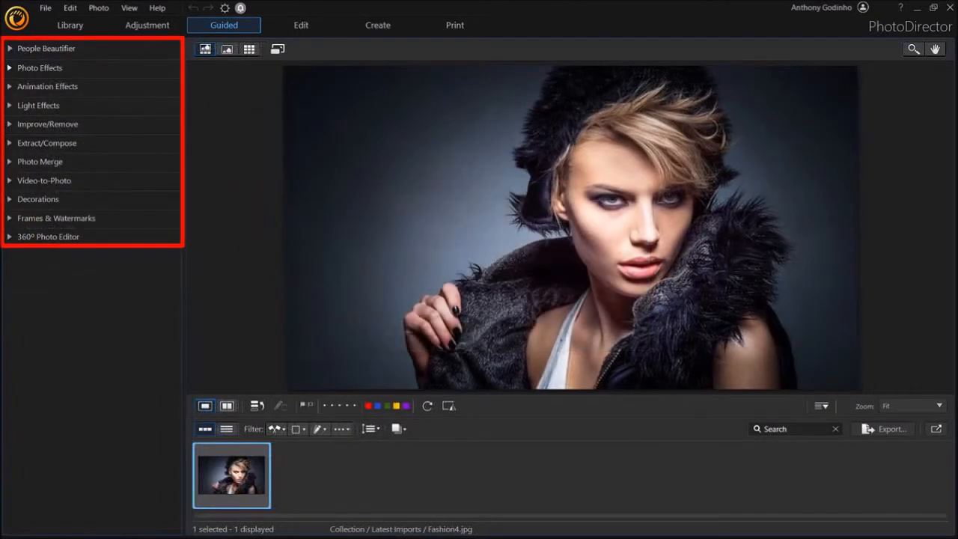
{"action": "left_click", "coordinate": [38, 199]}
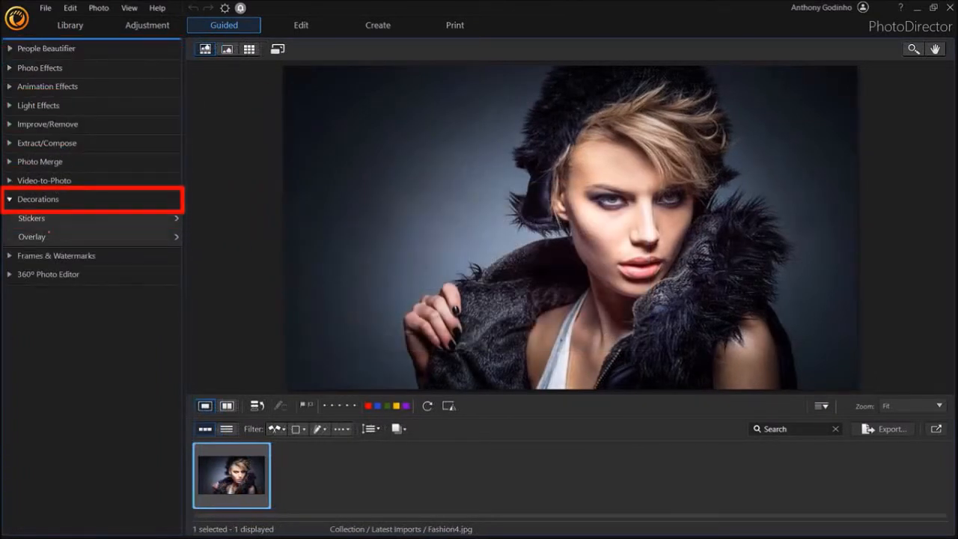
{"action": "left_click", "coordinate": [32, 237]}
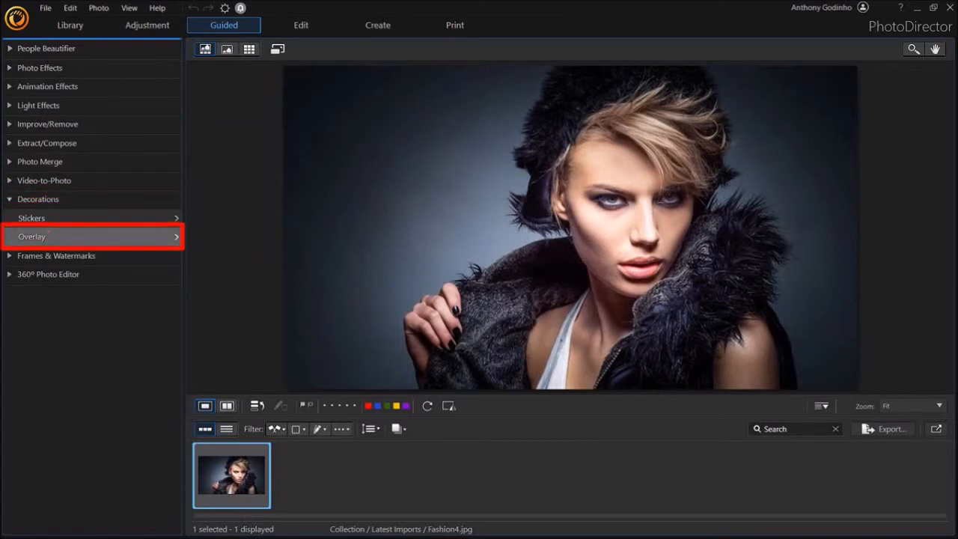
Step: Try the pink star and golden dots Lights overlays, then apply the starry sparkle template
{"action": "left_click", "coordinate": [32, 236]}
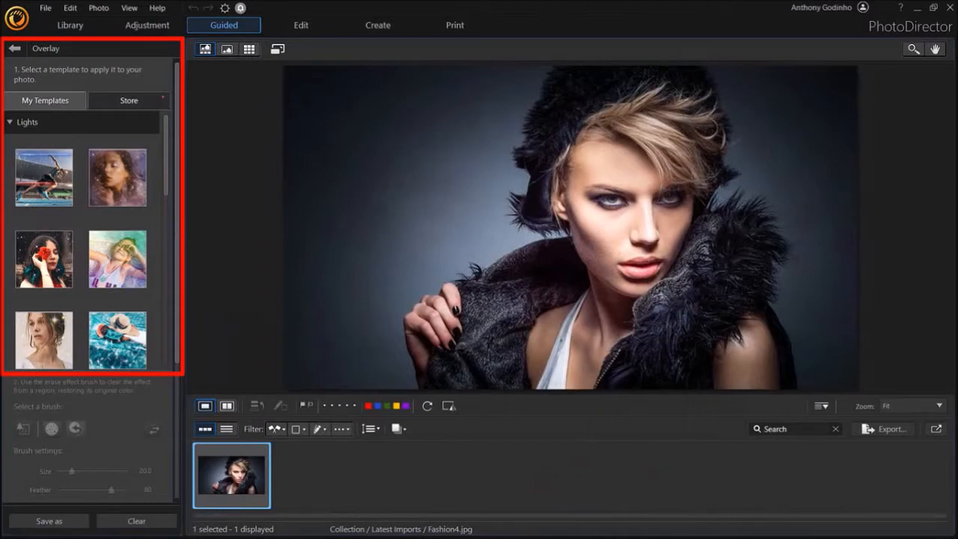
{"action": "left_click", "coordinate": [117, 177]}
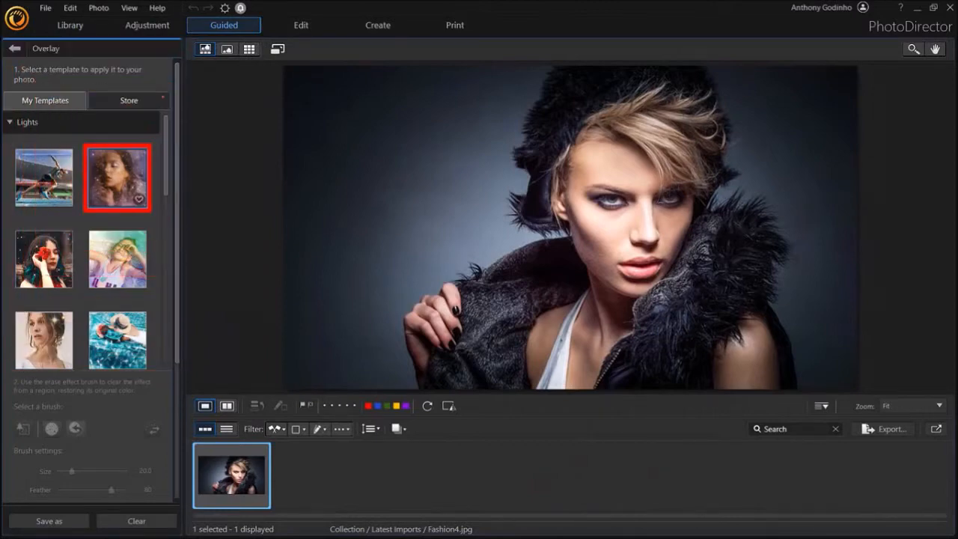
{"action": "left_click", "coordinate": [117, 177]}
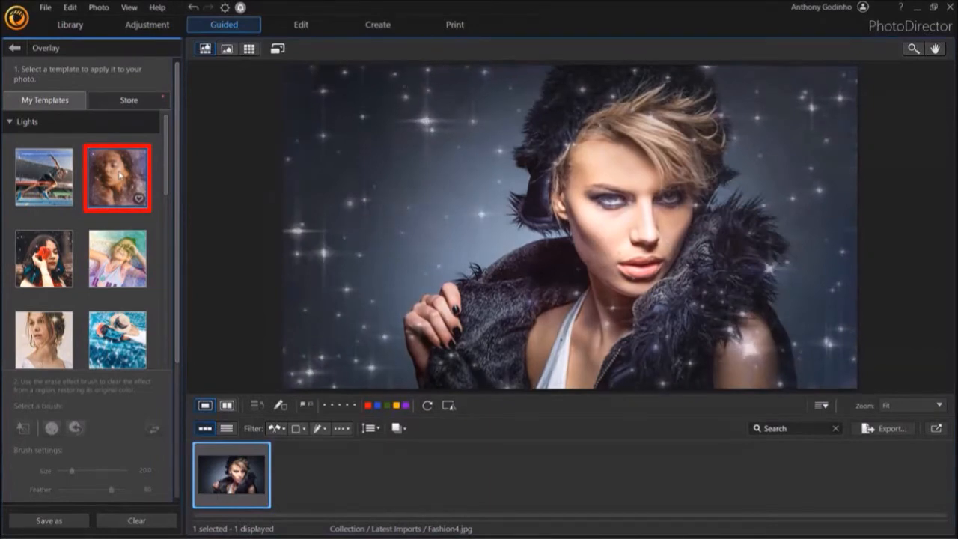
{"action": "left_click", "coordinate": [43, 258]}
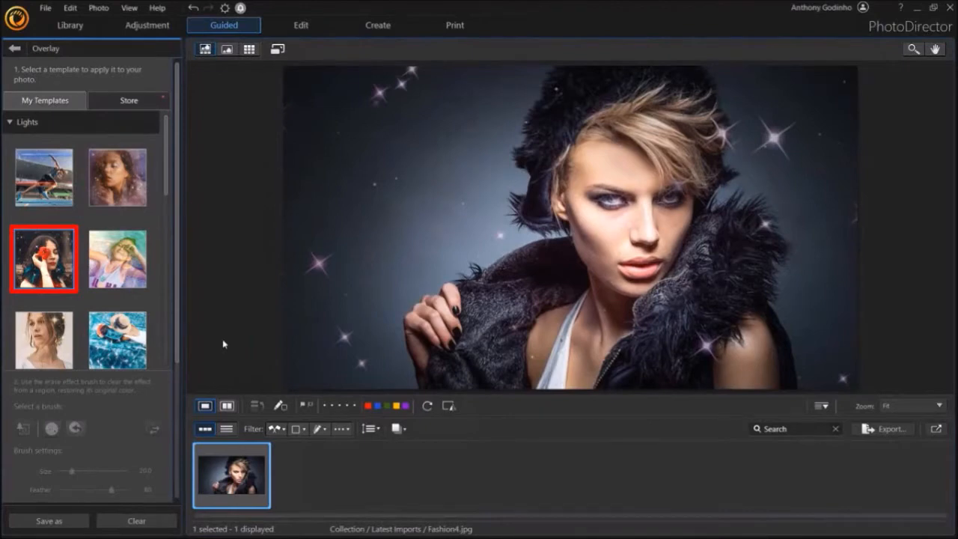
{"action": "left_click", "coordinate": [42, 340]}
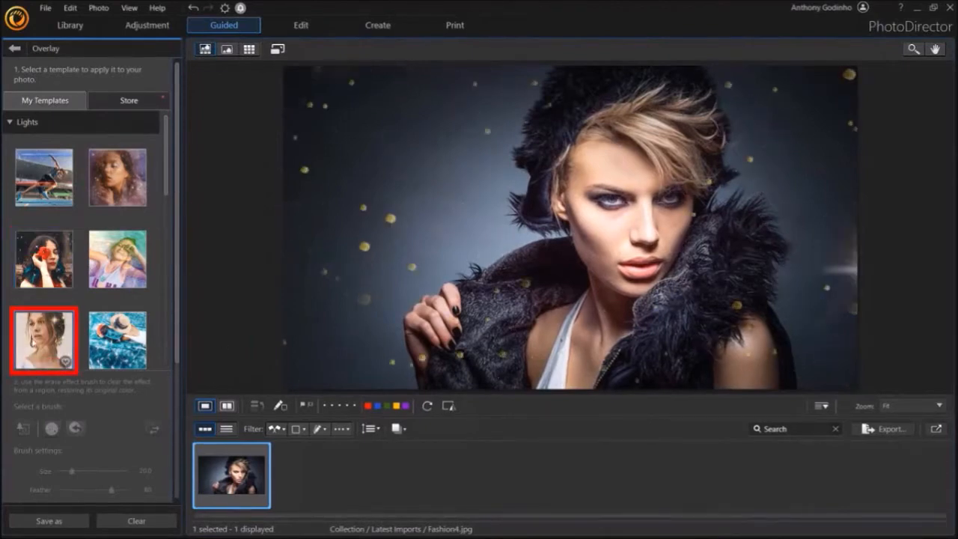
{"action": "left_click", "coordinate": [44, 338]}
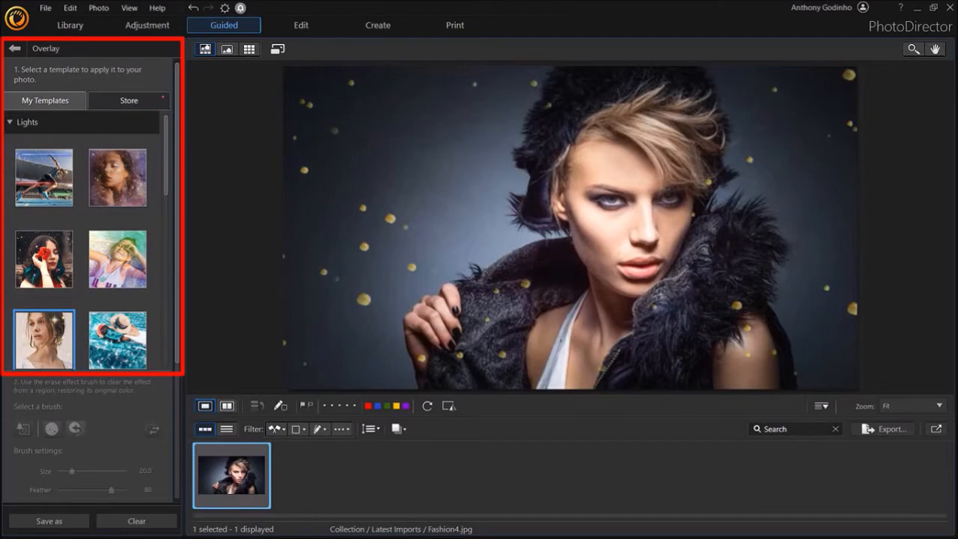
{"action": "left_click", "coordinate": [117, 178]}
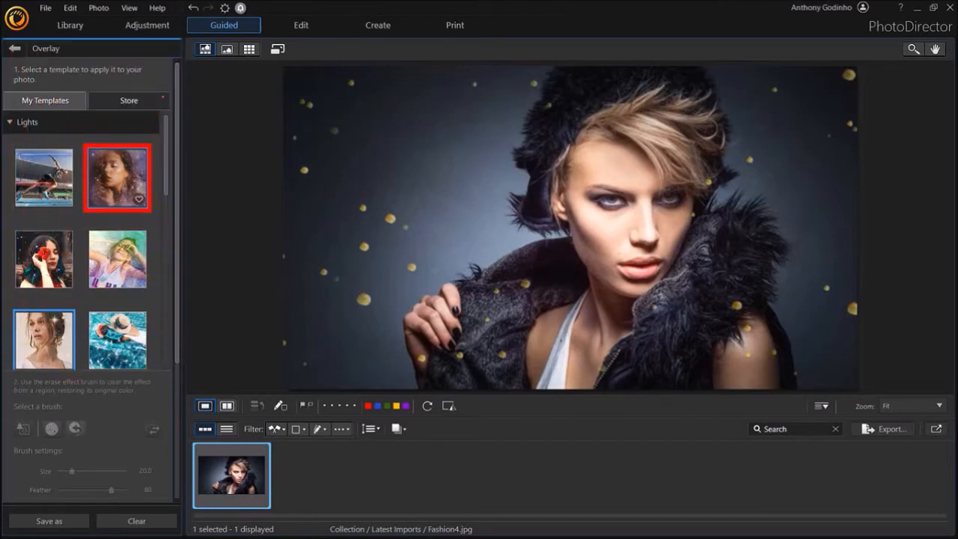
{"action": "left_click", "coordinate": [117, 259]}
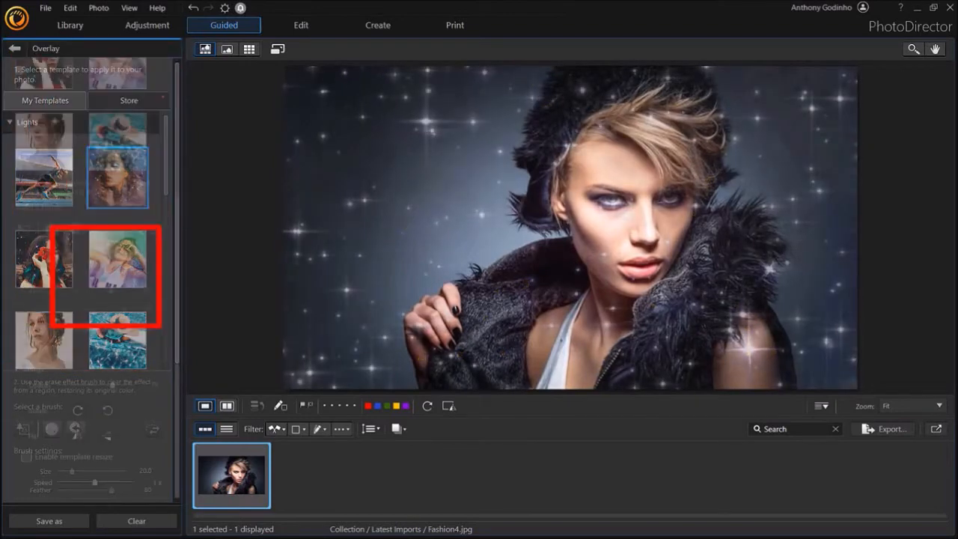
Step: Lower the sparkle overlay's opacity, settling at 69
{"action": "scroll", "scroll_direction": "down", "scroll_amount": 3}
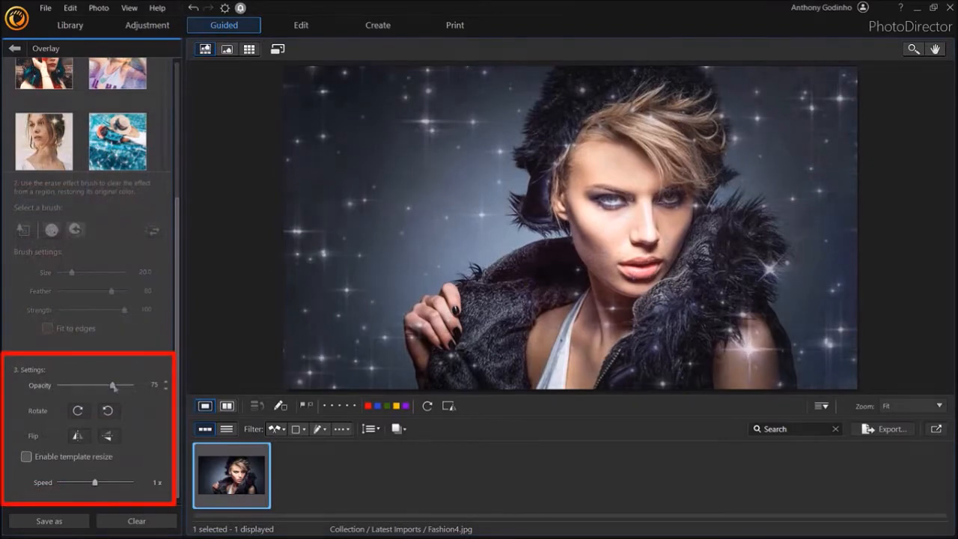
{"action": "left_click_drag", "start_coordinate": [112, 385], "coordinate": [82, 384]}
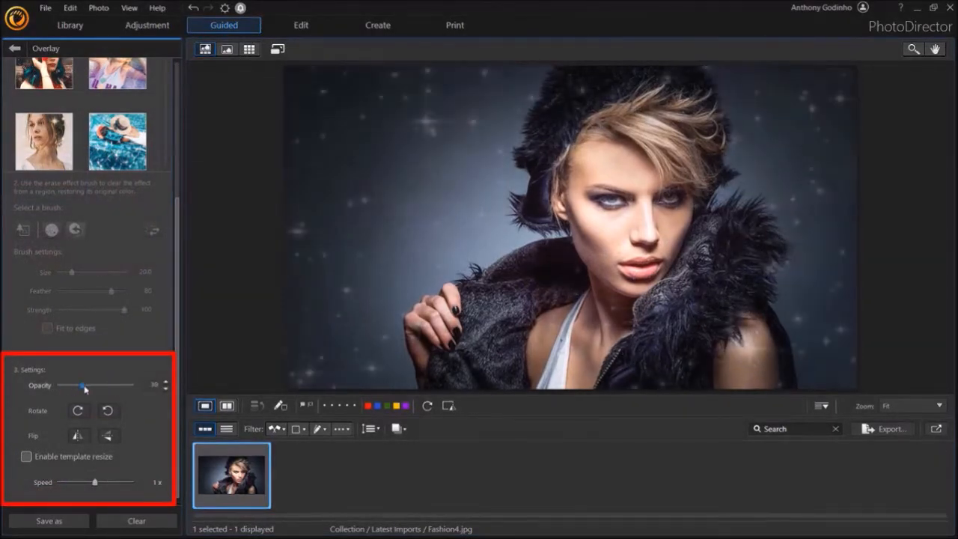
{"action": "left_click_drag", "start_coordinate": [84, 385], "coordinate": [109, 385]}
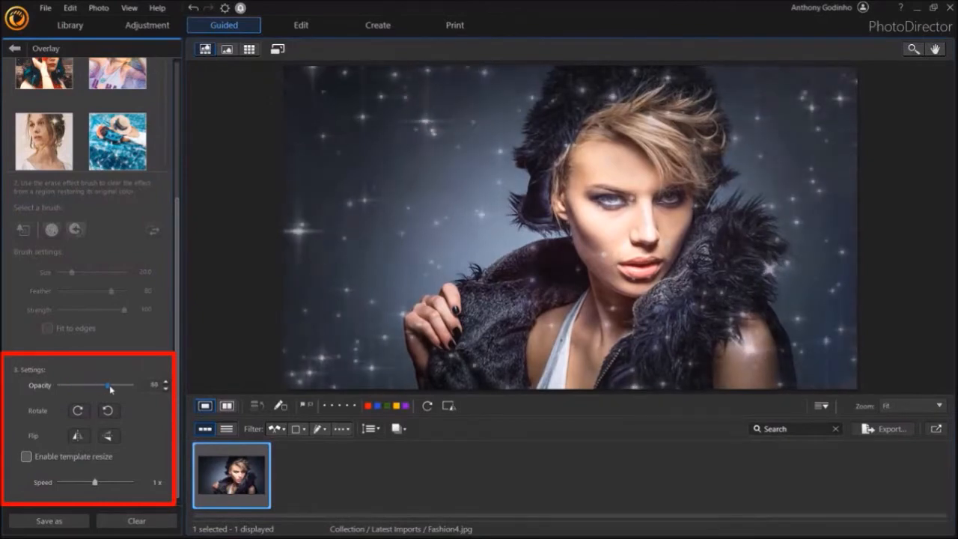
Step: Rotate and flip the overlay, and set the animation speed back to 1x
{"action": "left_click", "coordinate": [109, 410]}
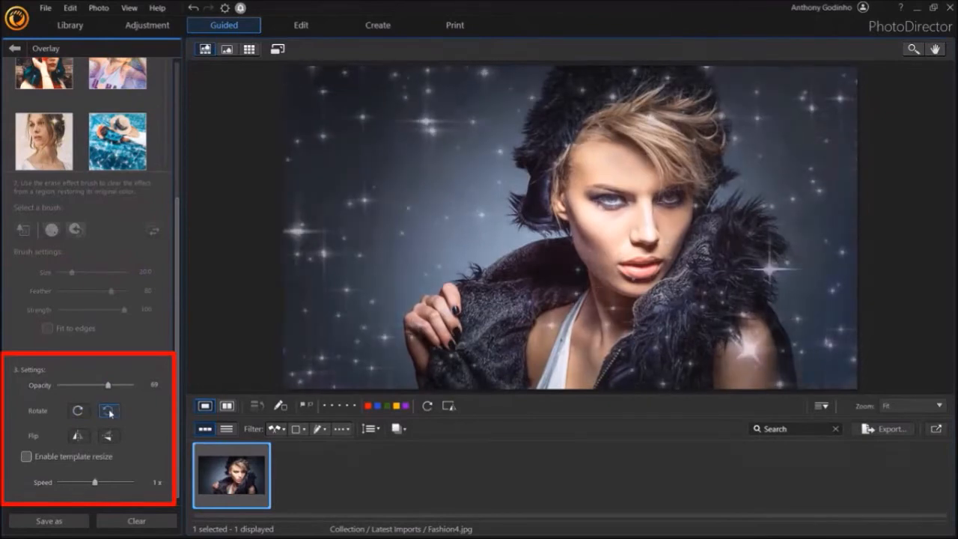
{"action": "left_click", "coordinate": [109, 435]}
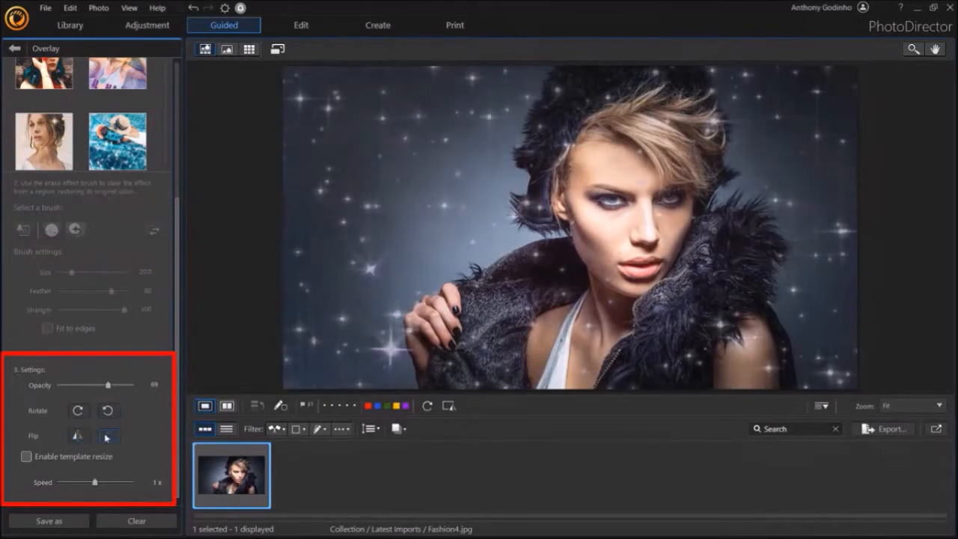
{"action": "left_click", "coordinate": [77, 435]}
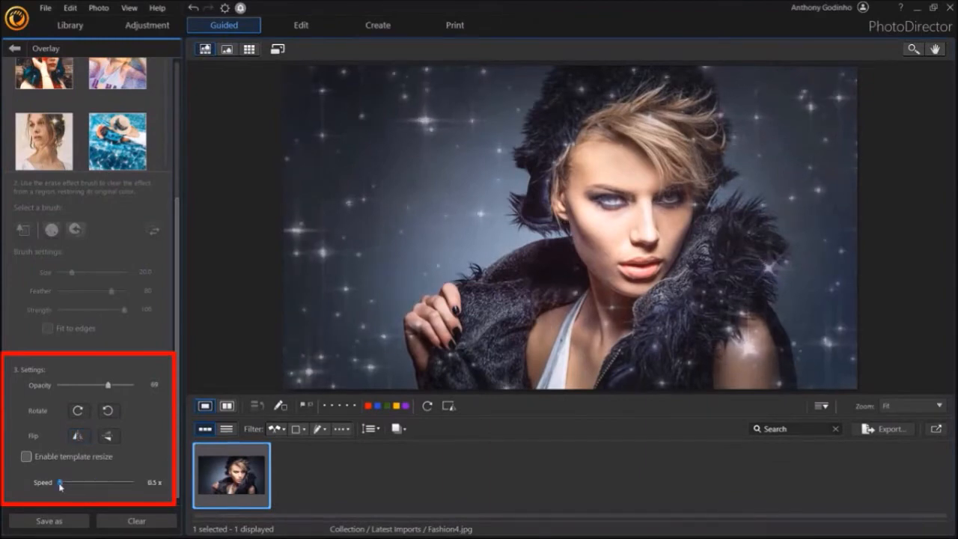
{"action": "left_click_drag", "start_coordinate": [59, 481], "coordinate": [94, 482]}
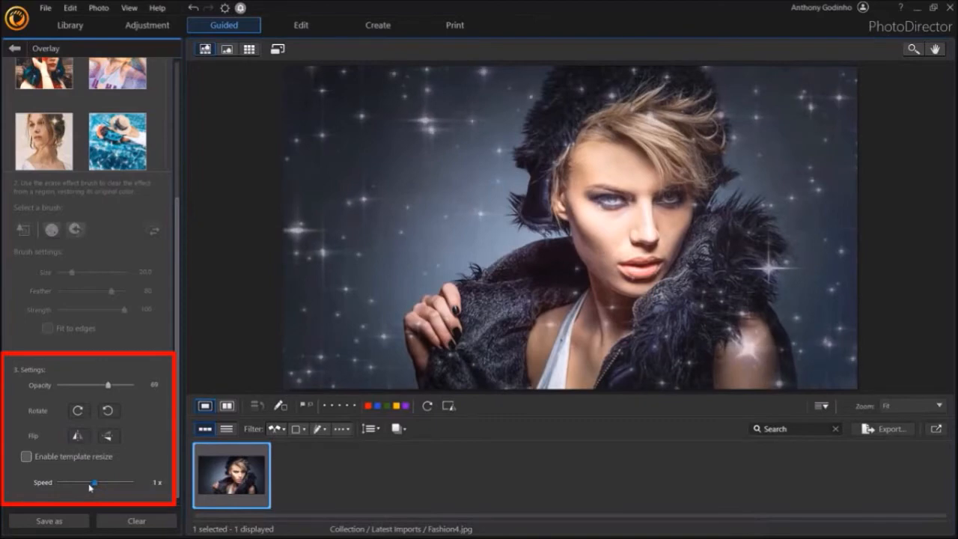
{"action": "left_click", "coordinate": [24, 455]}
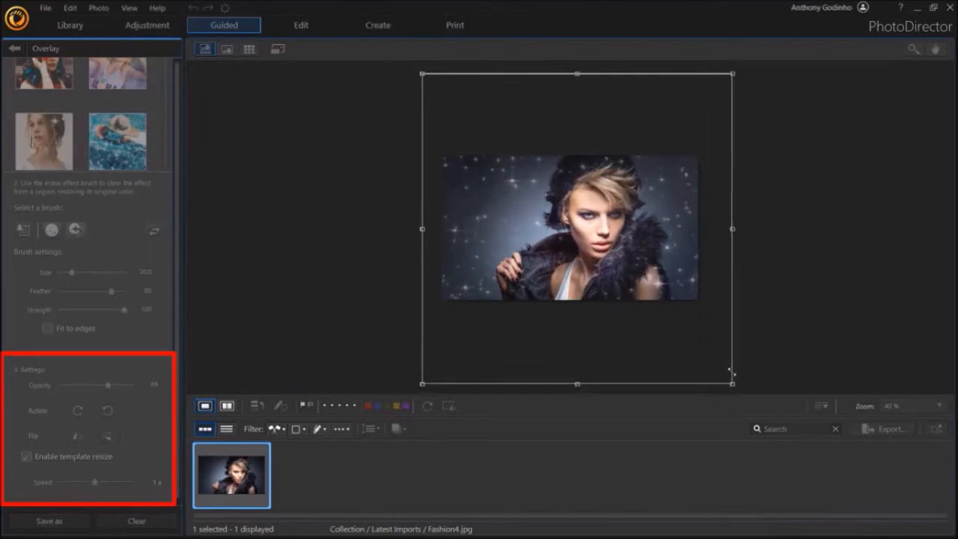
{"action": "left_click", "coordinate": [24, 455]}
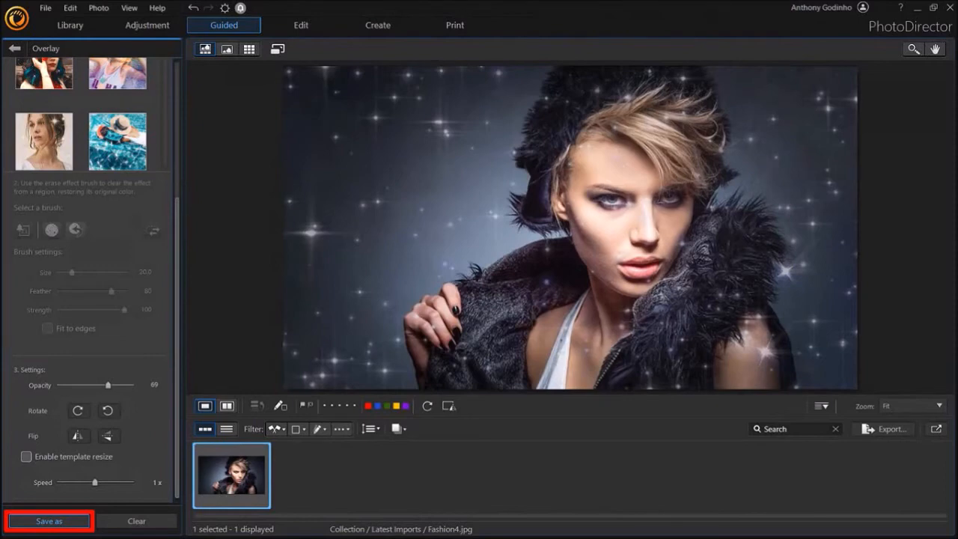
Step: Save as MPEG-4 with the 1280x720 16:9 profile and produce the video
{"action": "left_click", "coordinate": [49, 519]}
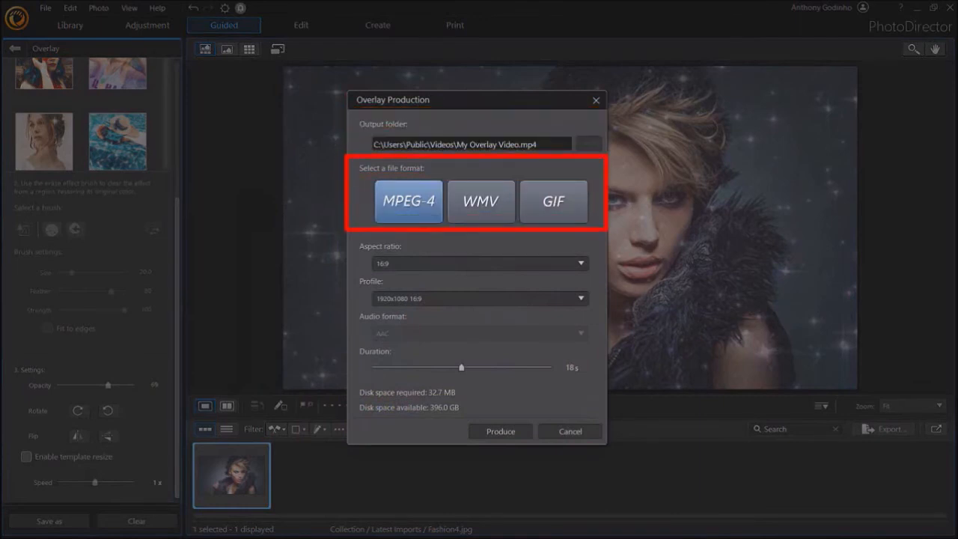
{"action": "left_click", "coordinate": [408, 201]}
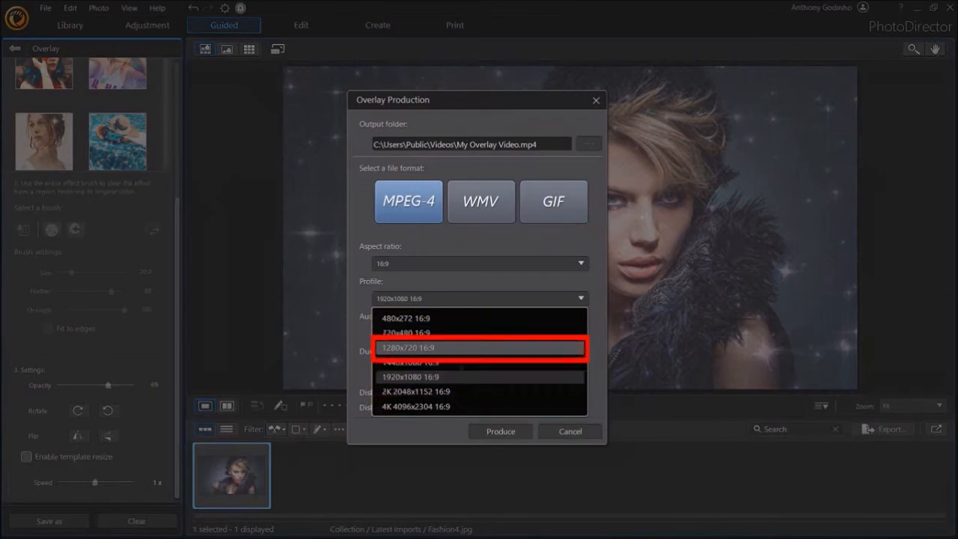
{"action": "left_click", "coordinate": [477, 348]}
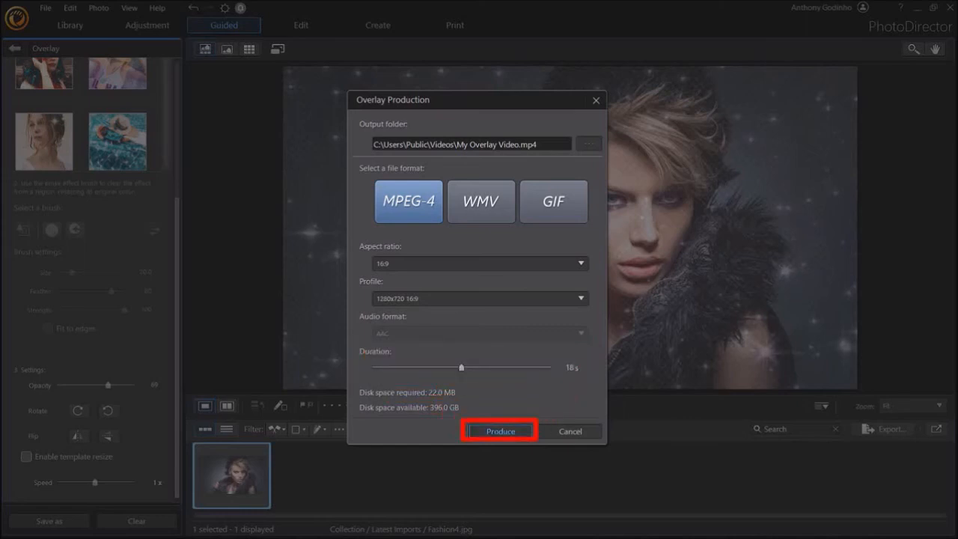
{"action": "left_click", "coordinate": [499, 431]}
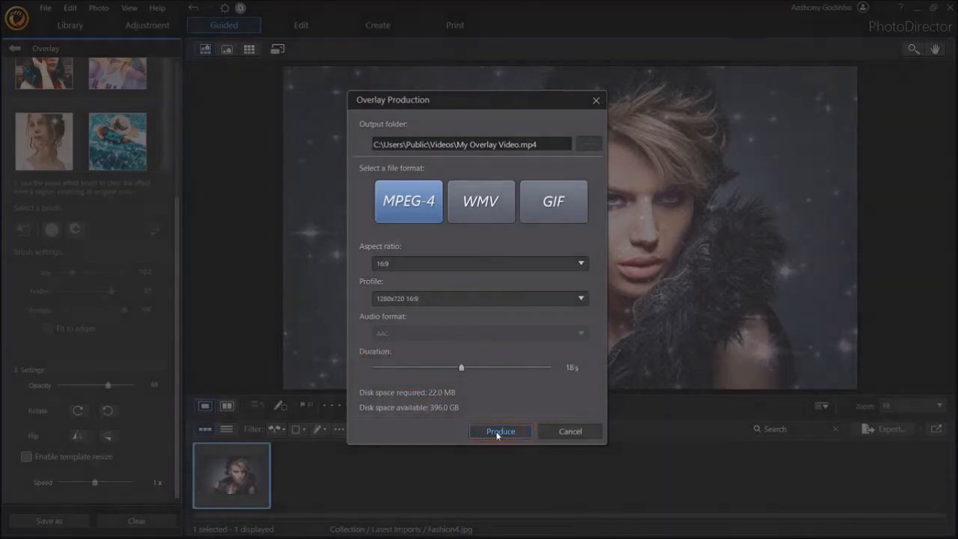
{"action": "left_click", "coordinate": [499, 431]}
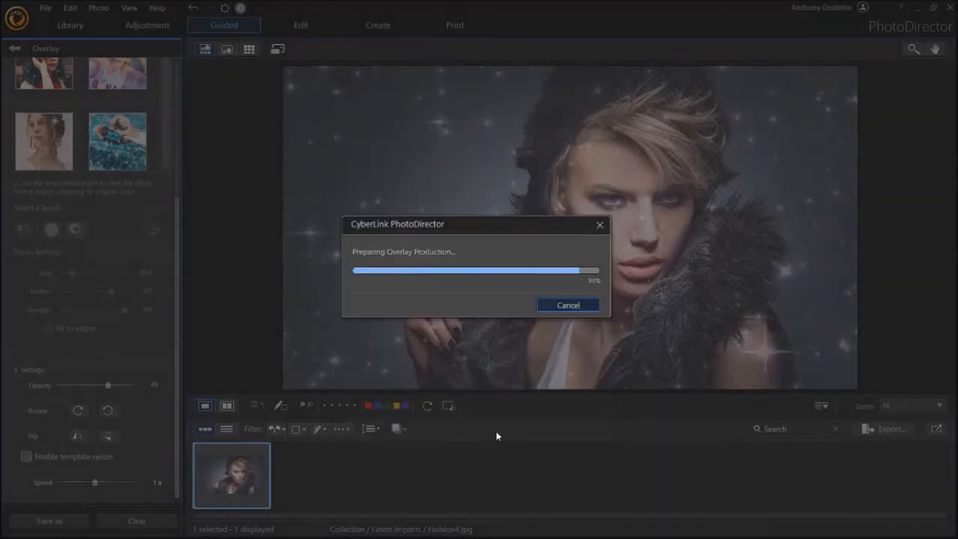